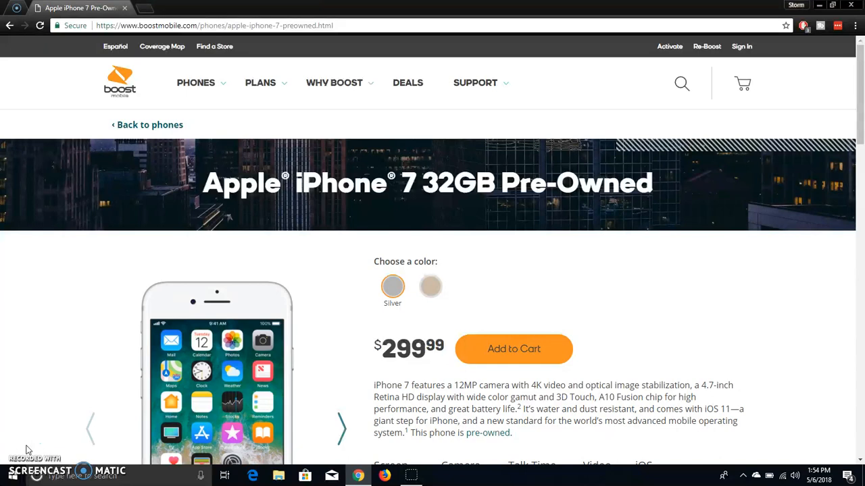
pyautogui.moveTo(665, 342)
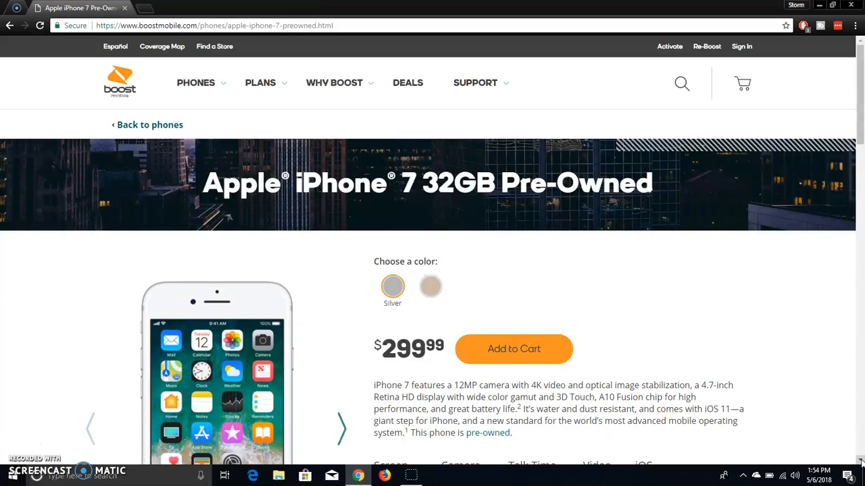
# Scroll the iPhone 7 page down to the spec summary and 'How it works' steps
pyautogui.scroll(-3)
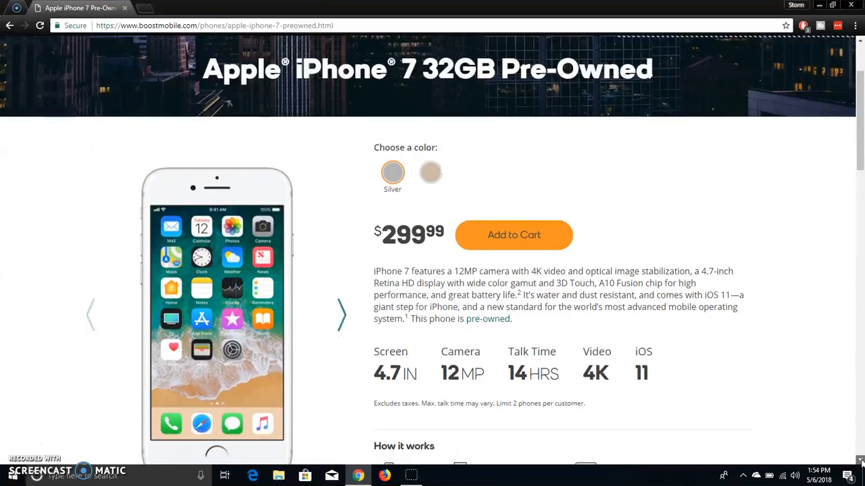
pyautogui.scroll(-3)
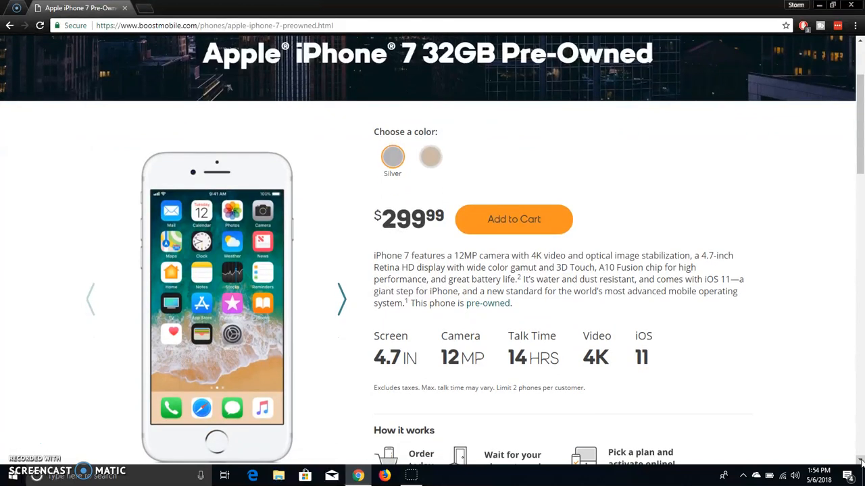
pyautogui.scroll(-3)
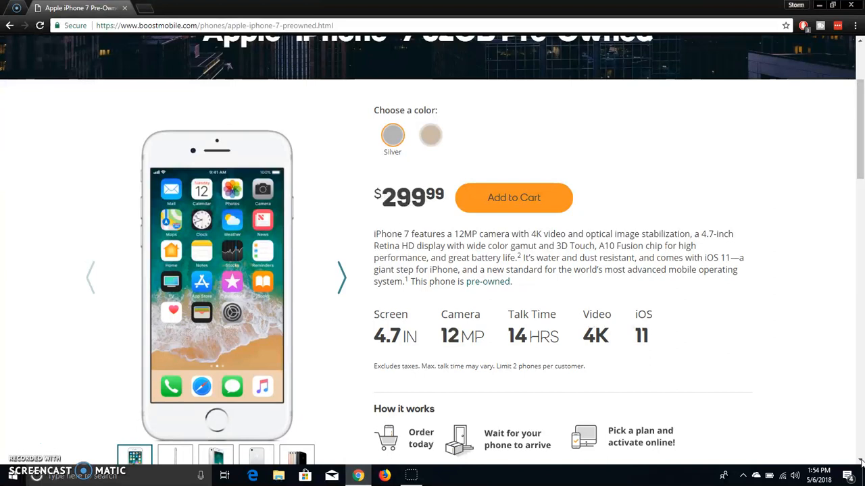
# View the side, angled and back gallery shots, then the all-colours lineup image
pyautogui.scroll(-3)
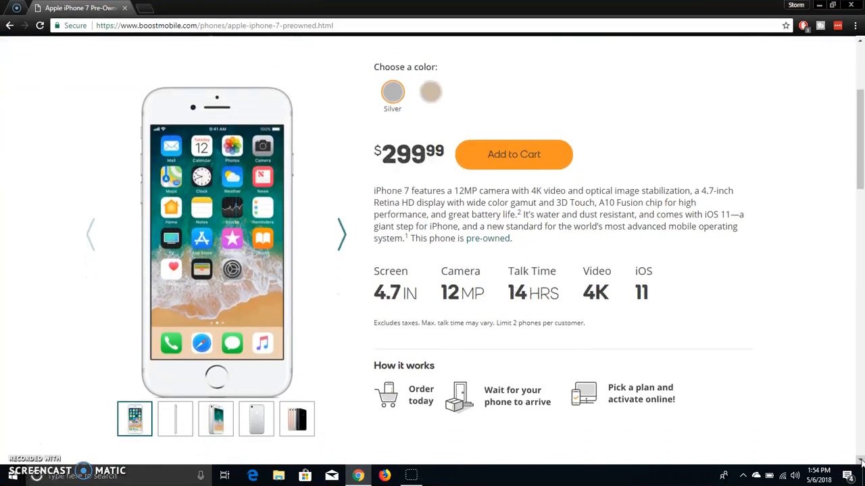
pyautogui.moveTo(508, 435)
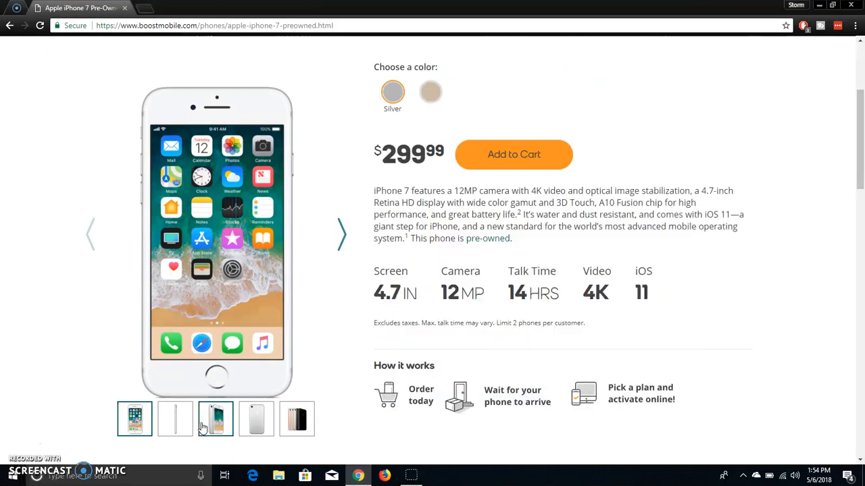
pyautogui.click(176, 418)
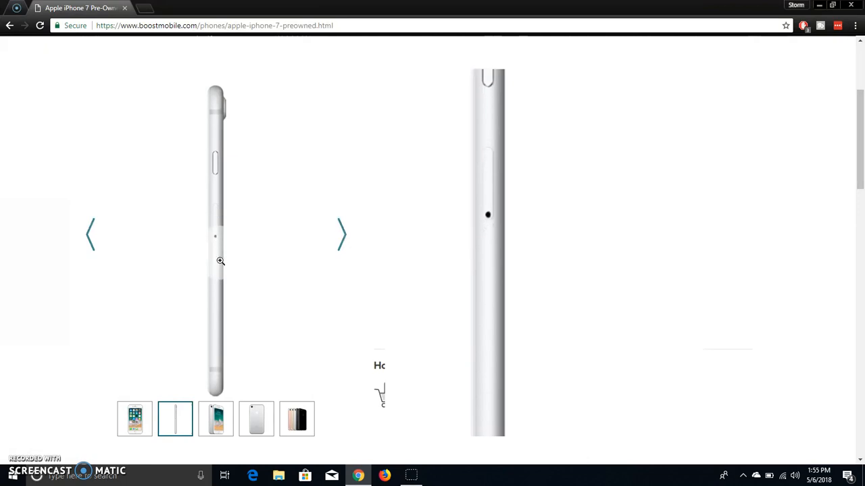
pyautogui.click(216, 418)
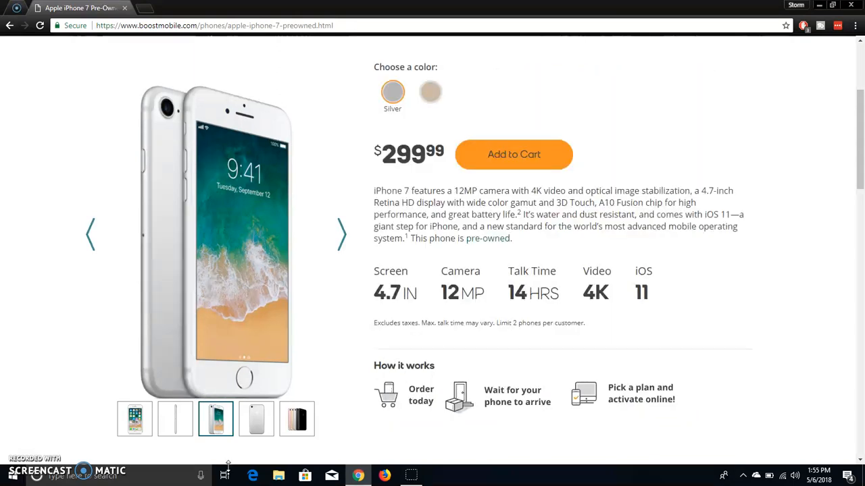
pyautogui.click(257, 419)
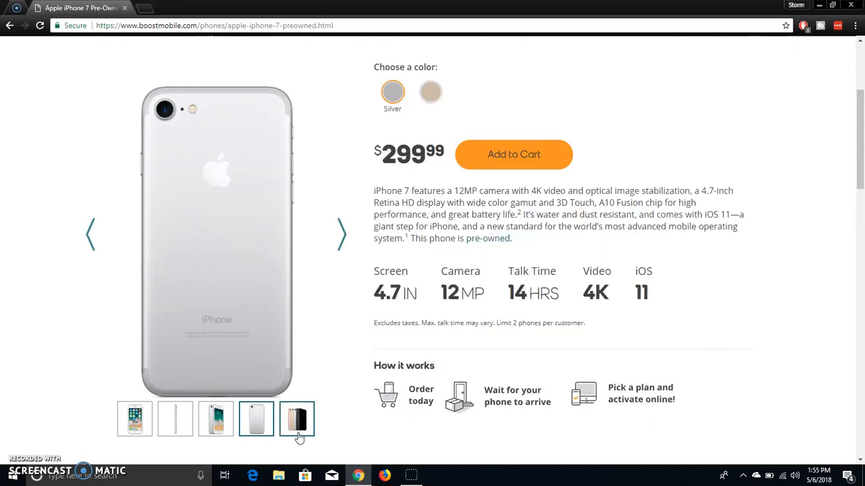
pyautogui.click(297, 419)
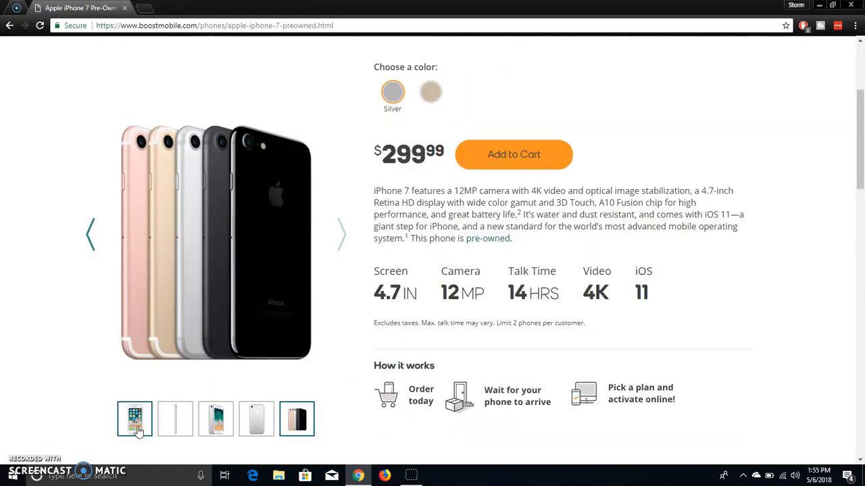
# Show the first gallery image, the front view of the silver iPhone 7, again
pyautogui.click(135, 419)
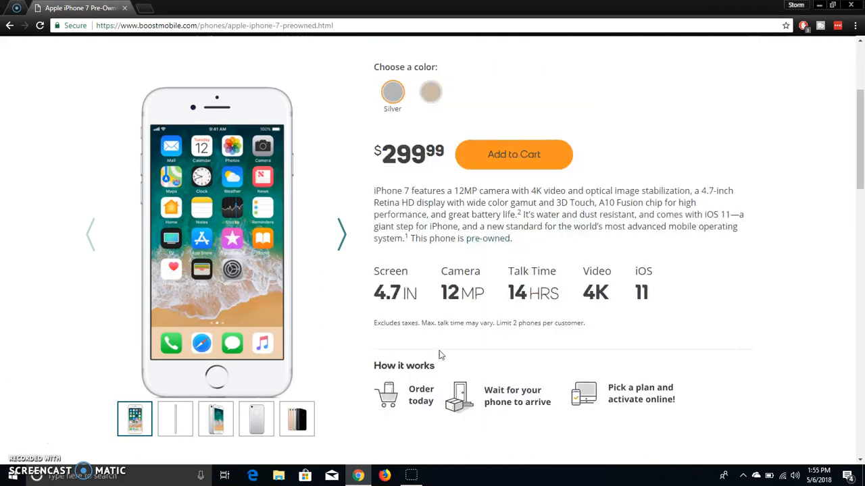
pyautogui.moveTo(727, 298)
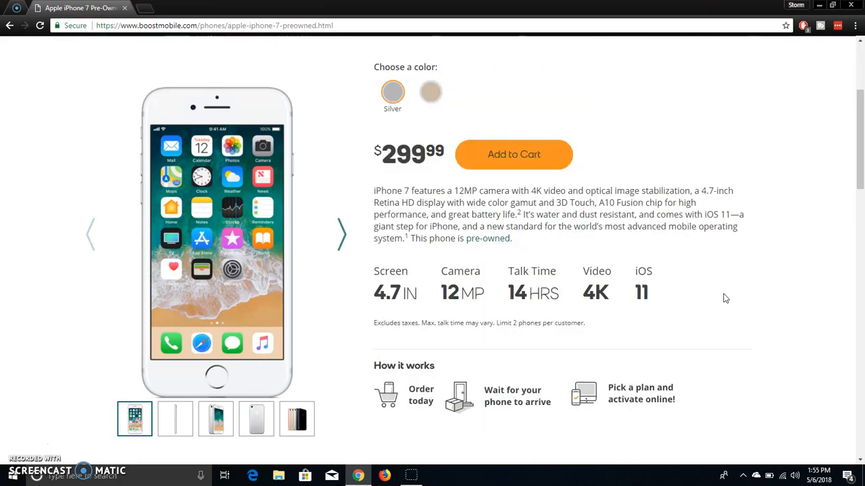
pyautogui.moveTo(756, 318)
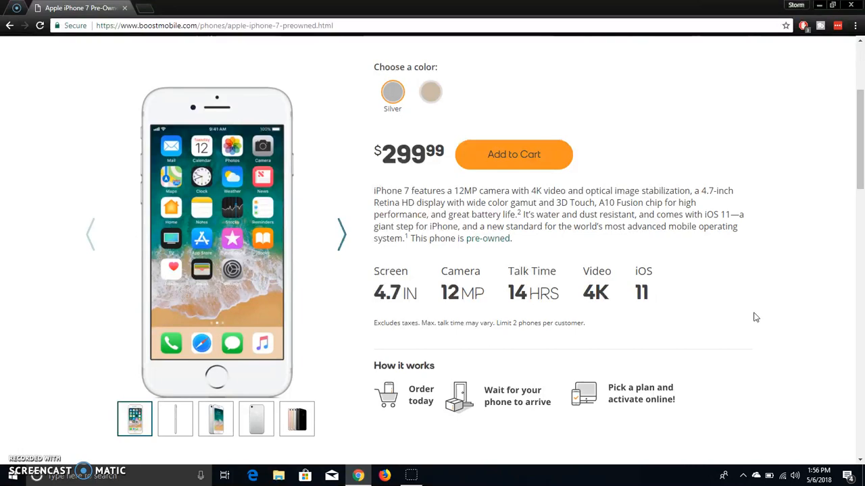
pyautogui.moveTo(564, 306)
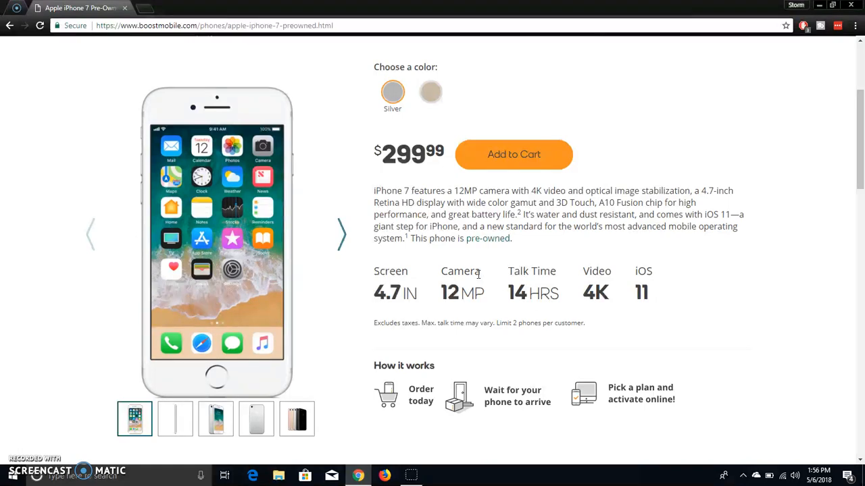
pyautogui.moveTo(503, 273)
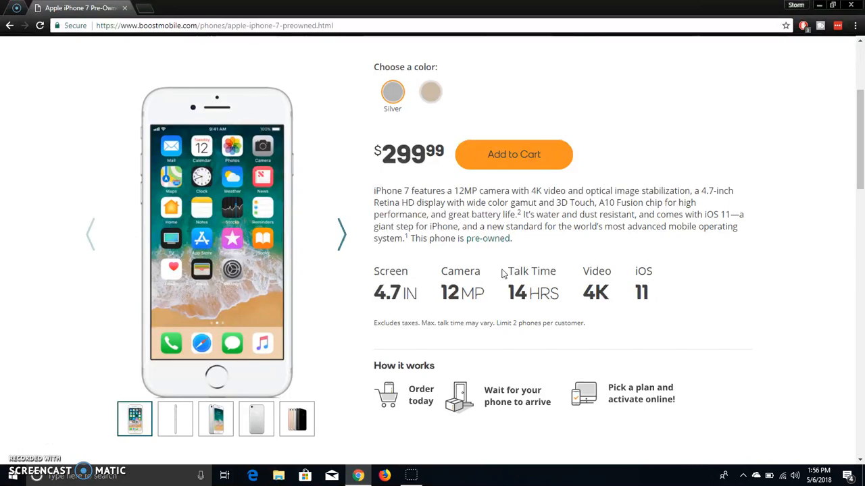
pyautogui.moveTo(589, 276)
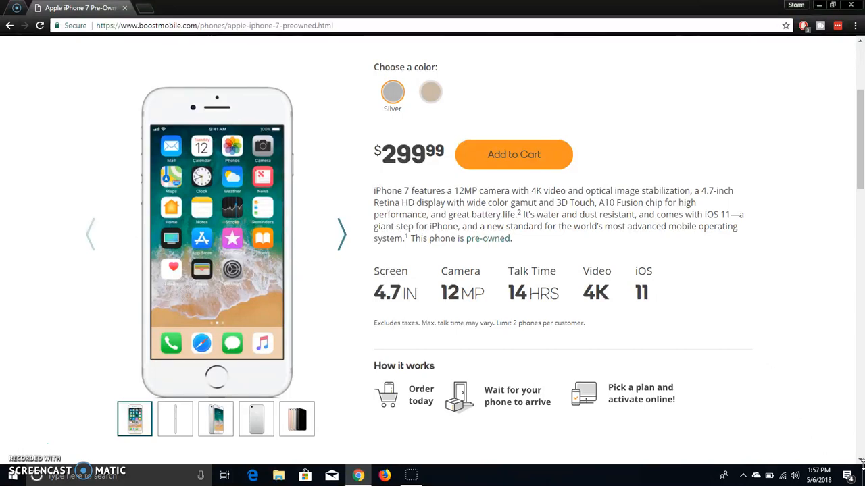
# Expand 'Show additional features' under Features to list the 12MP camera, FaceTime, Touch ID and A10 chip
pyautogui.scroll(-3)
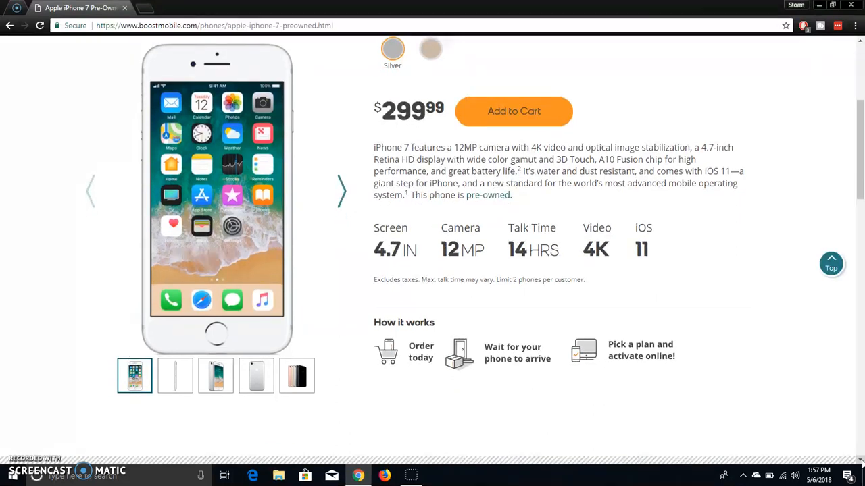
pyautogui.scroll(-3)
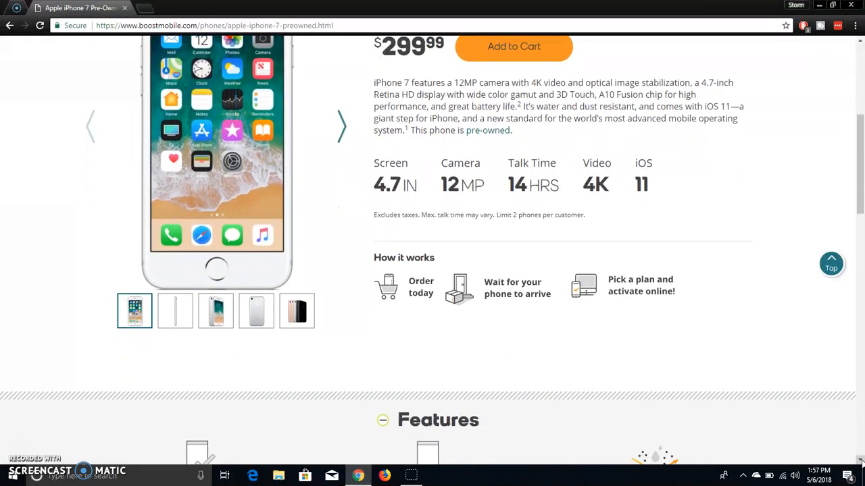
pyautogui.scroll(-3)
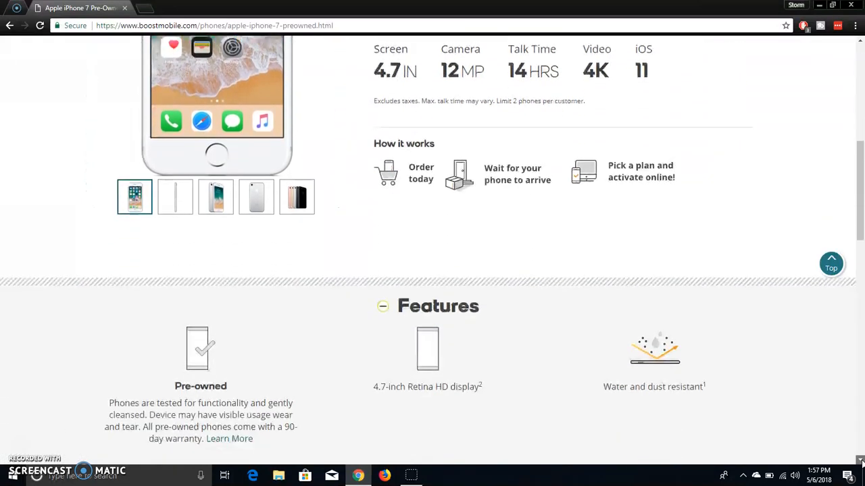
pyautogui.scroll(-3)
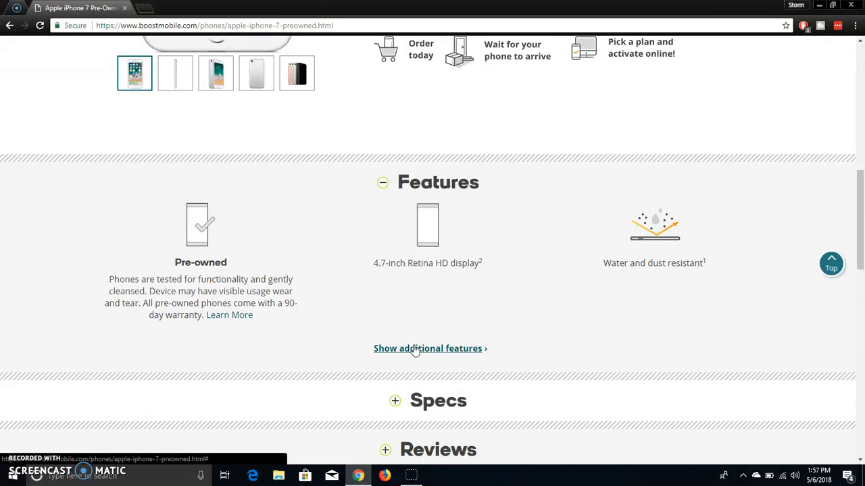
pyautogui.click(427, 349)
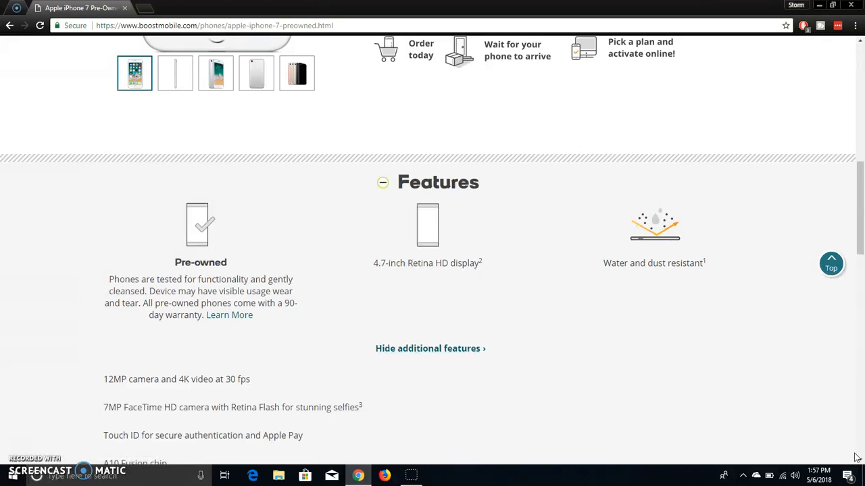
pyautogui.scroll(-3)
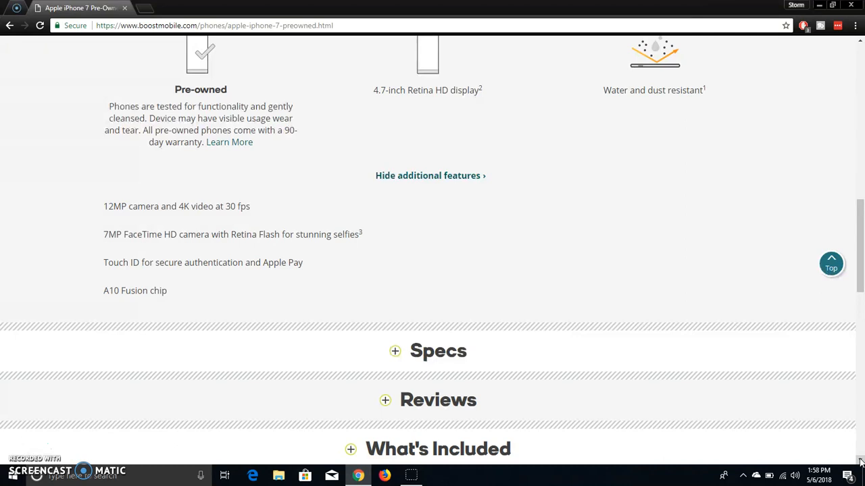
pyautogui.scroll(-3)
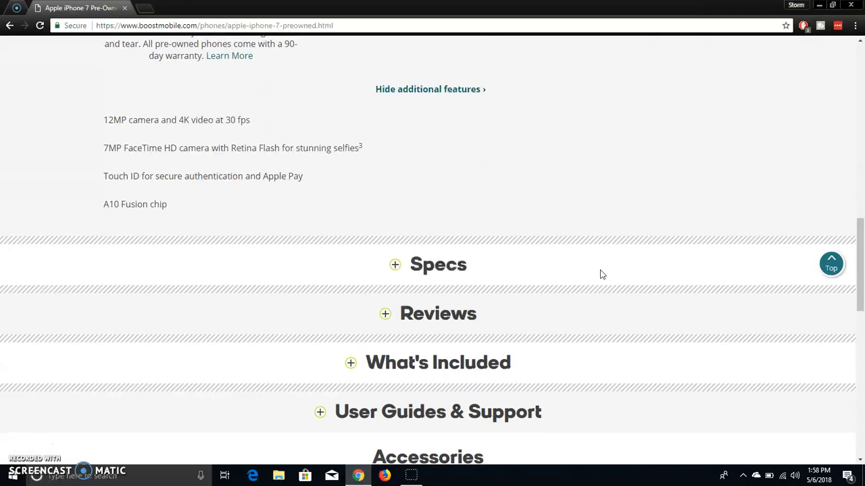
pyautogui.moveTo(407, 197)
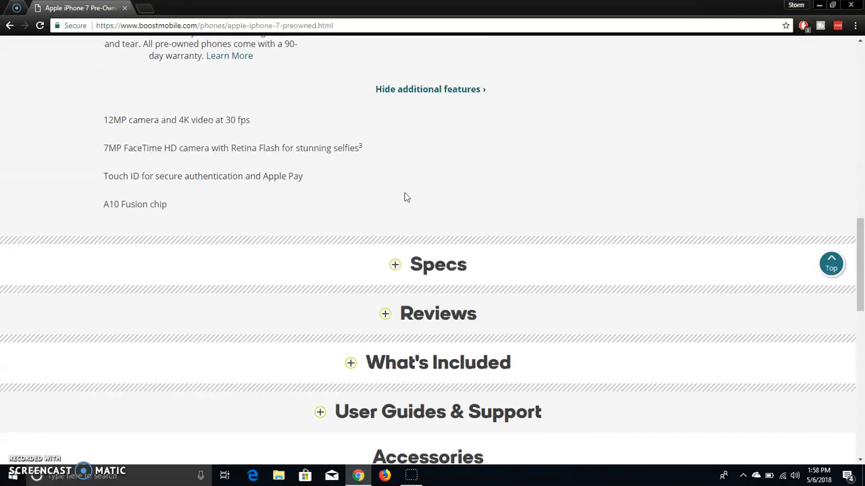
# Expand Specs and scroll through battery, memory, processor, OS, camera, display, dimensions and connectivity
pyautogui.click(394, 263)
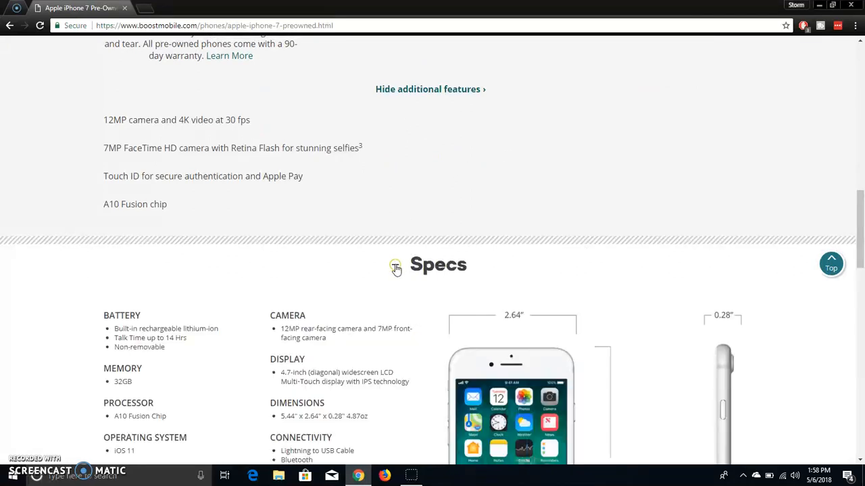
pyautogui.click(395, 264)
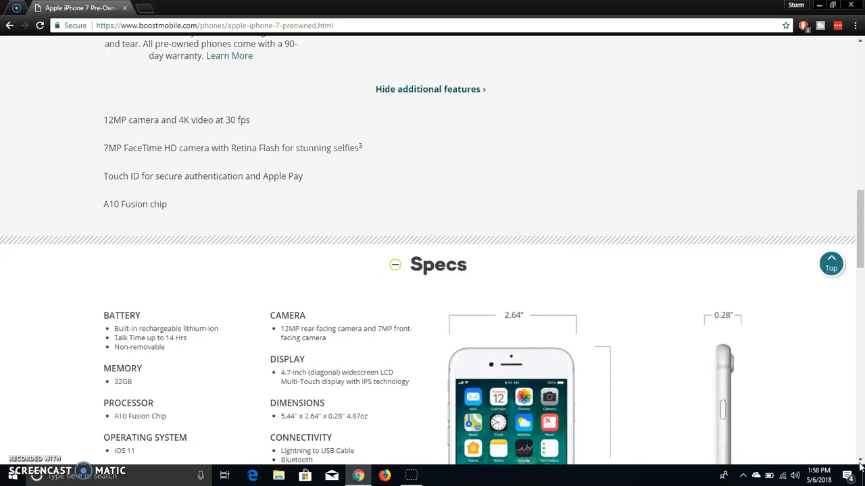
pyautogui.scroll(-3)
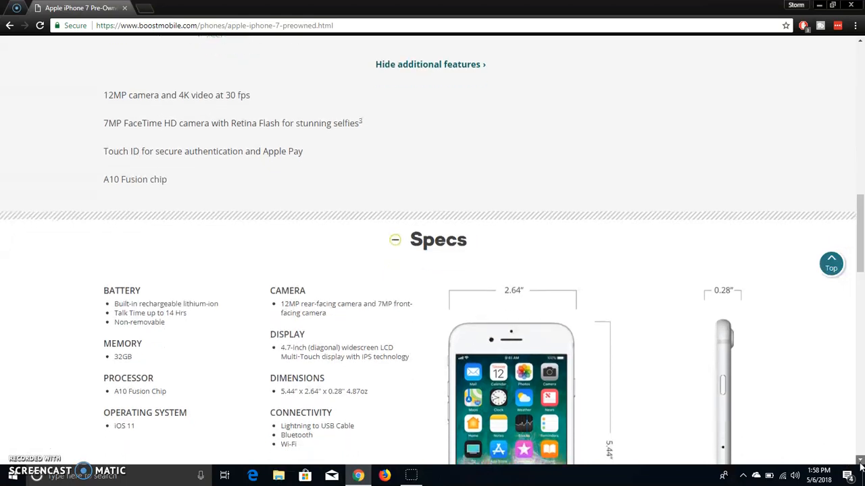
pyautogui.scroll(-3)
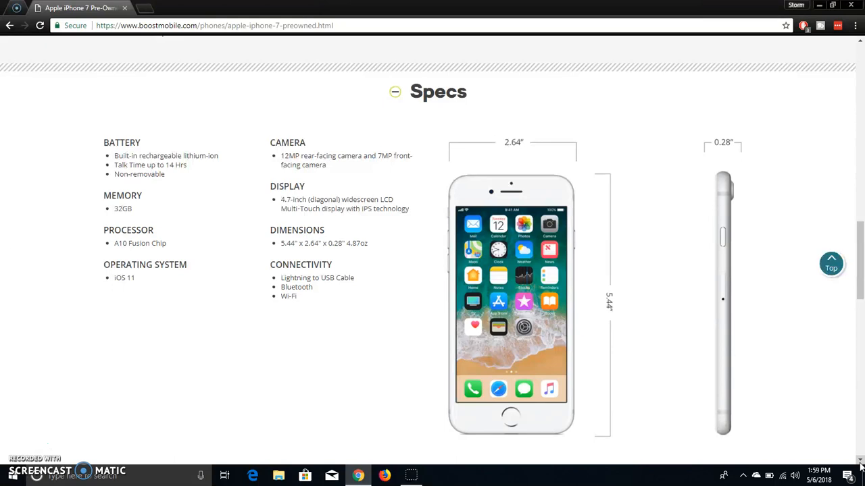
pyautogui.scroll(-3)
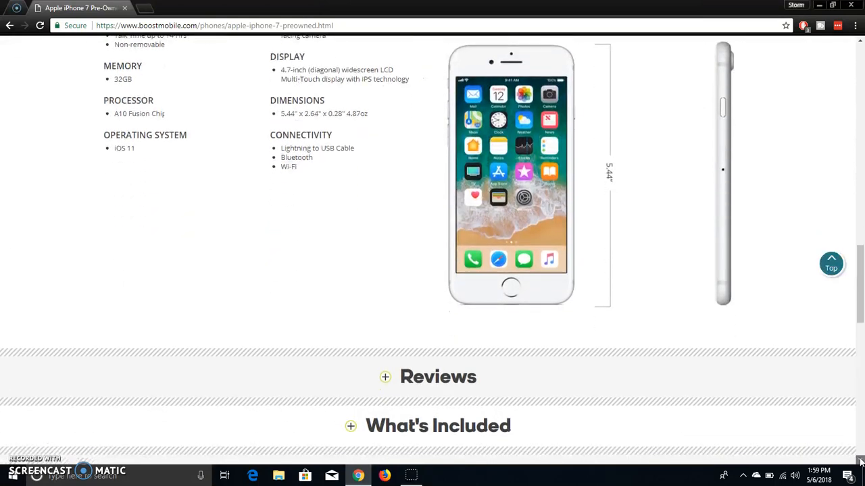
pyautogui.scroll(-3)
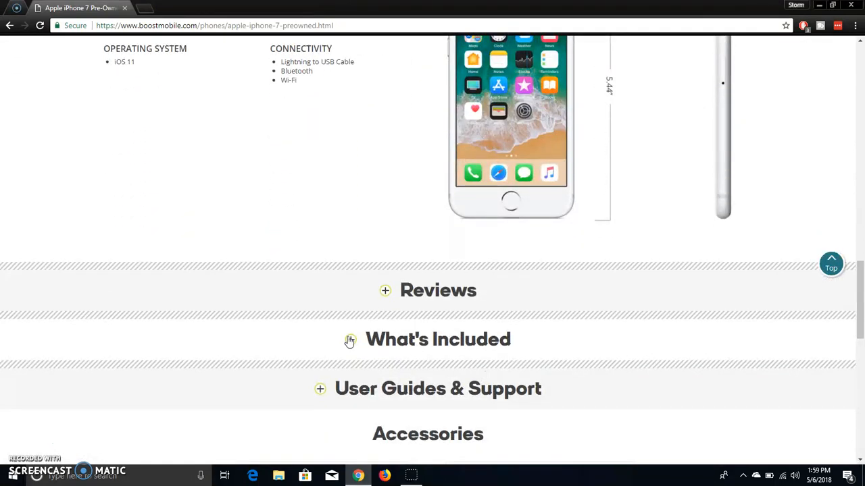
# Expand What's Included to see what comes in the iPhone 7 box
pyautogui.click(351, 339)
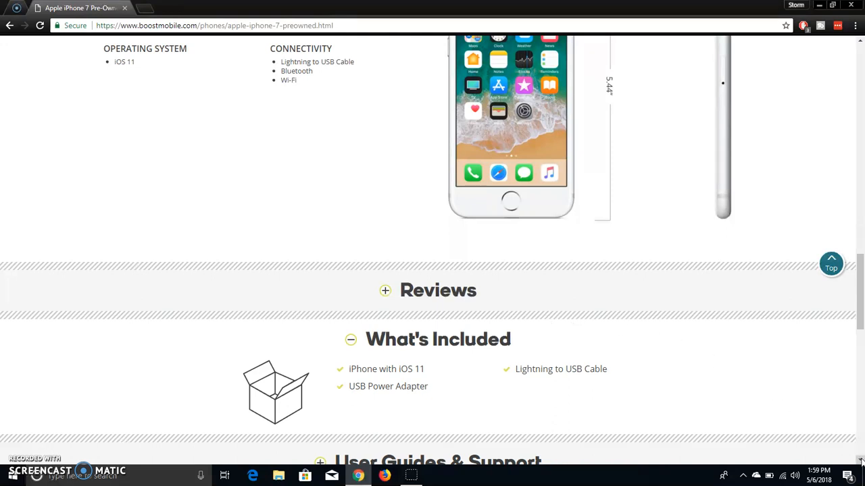
pyautogui.scroll(-3)
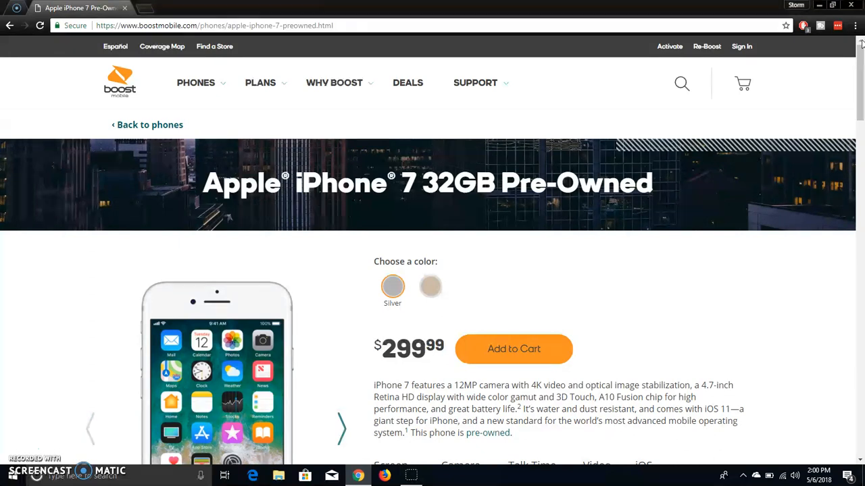
pyautogui.moveTo(493, 316)
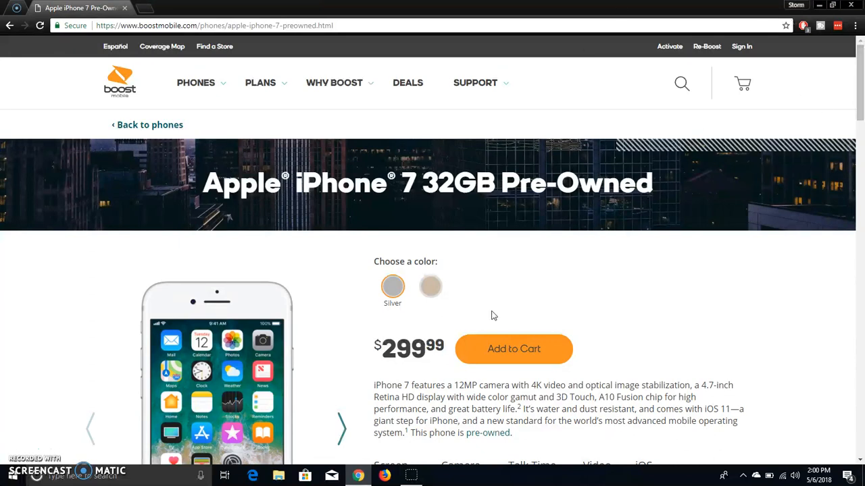
# Choose the Gold colour so the gallery shows gold iPhone 7 images
pyautogui.click(430, 286)
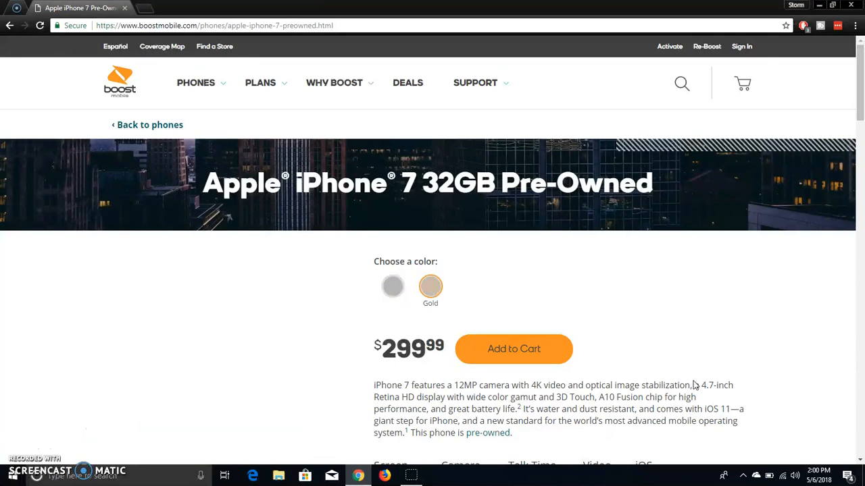
pyautogui.scroll(-3)
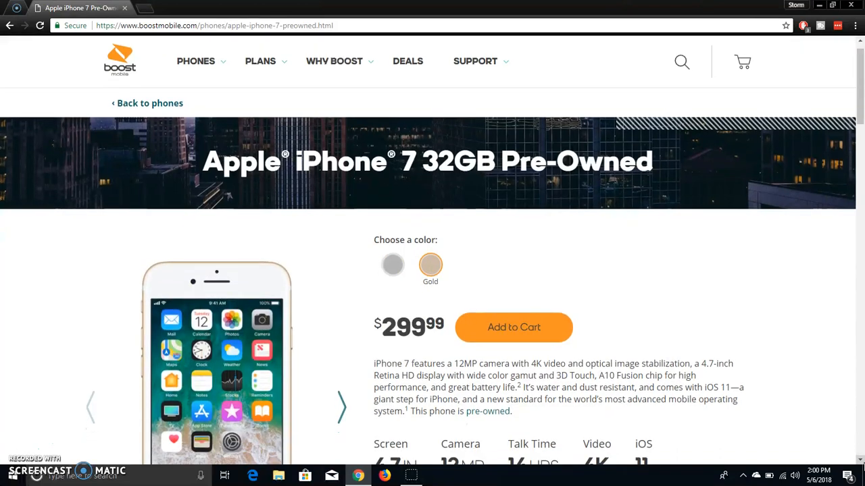
pyautogui.scroll(-3)
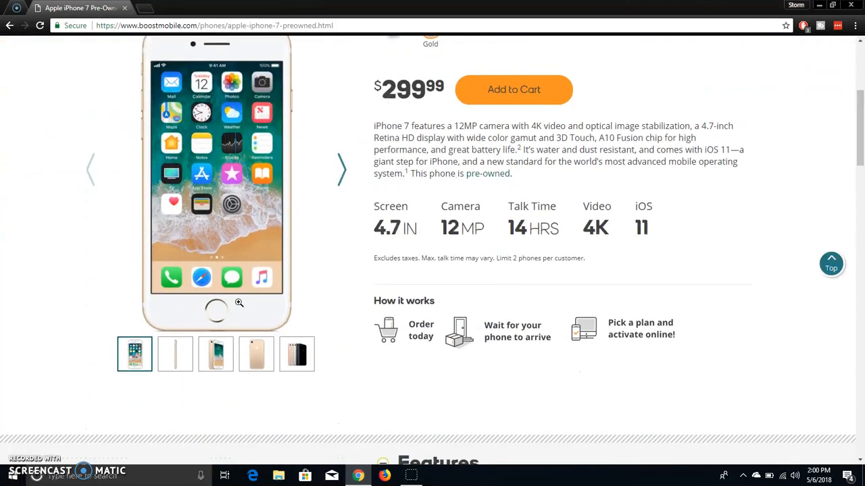
pyautogui.click(176, 354)
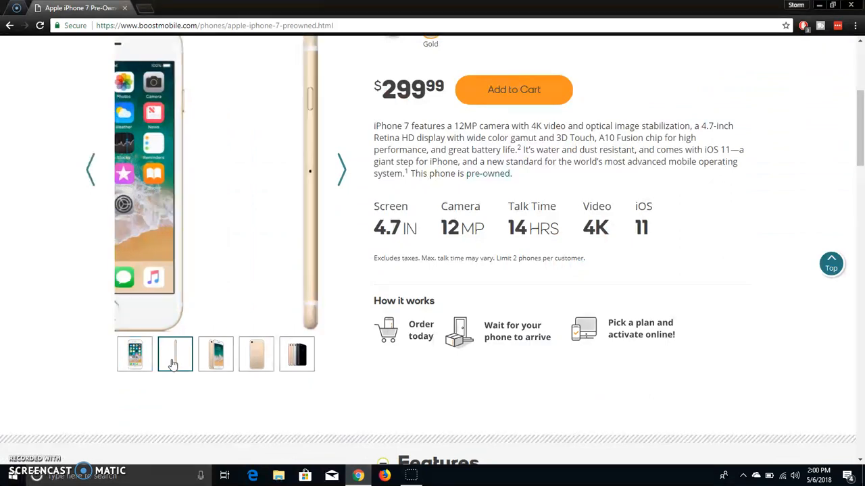
pyautogui.click(216, 354)
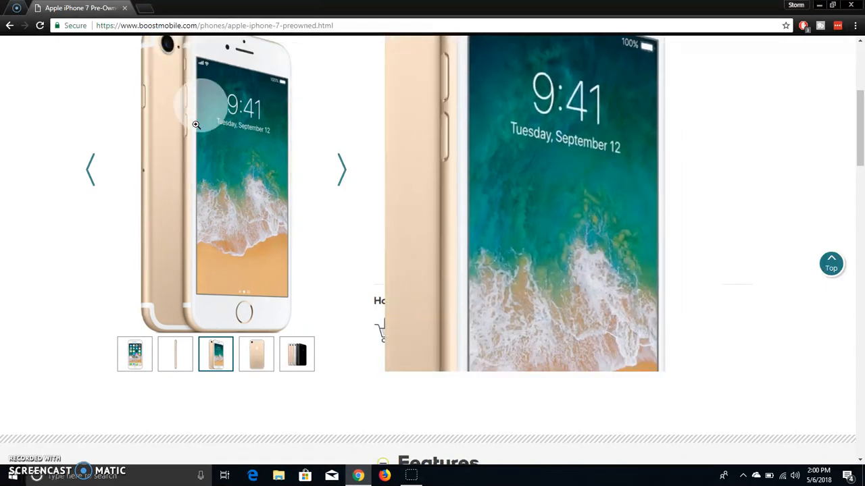
pyautogui.click(257, 354)
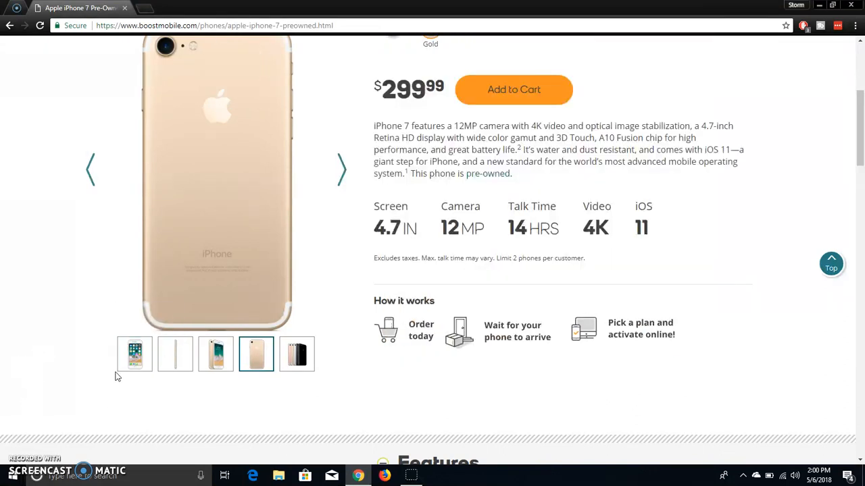
pyautogui.click(135, 354)
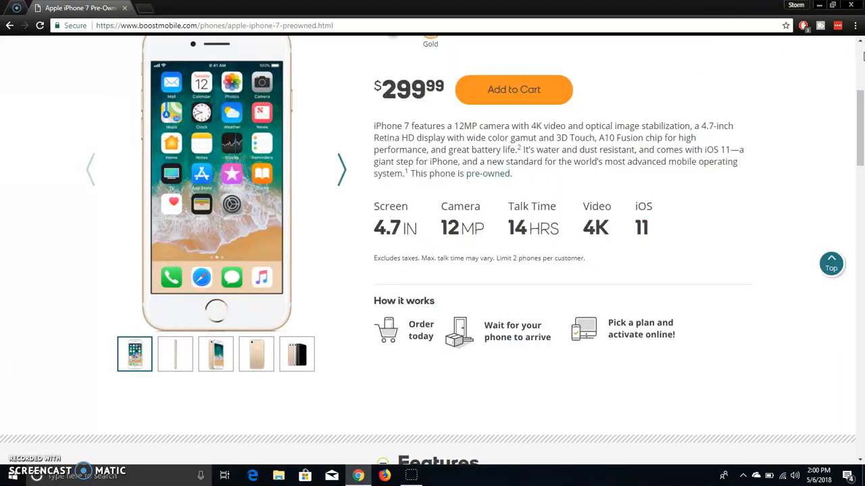
pyautogui.scroll(3)
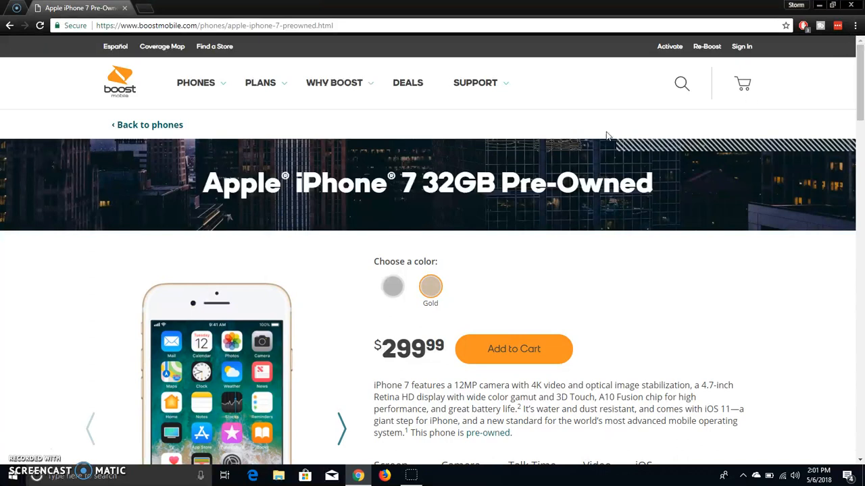
pyautogui.moveTo(315, 284)
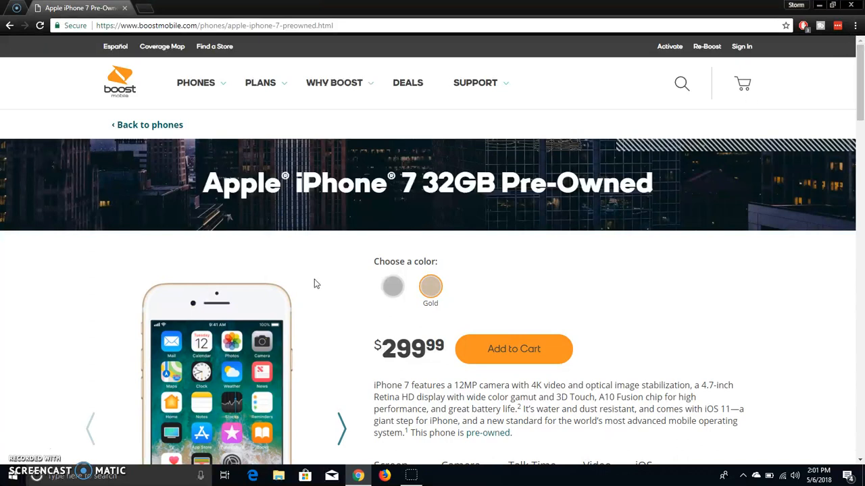
pyautogui.moveTo(38, 427)
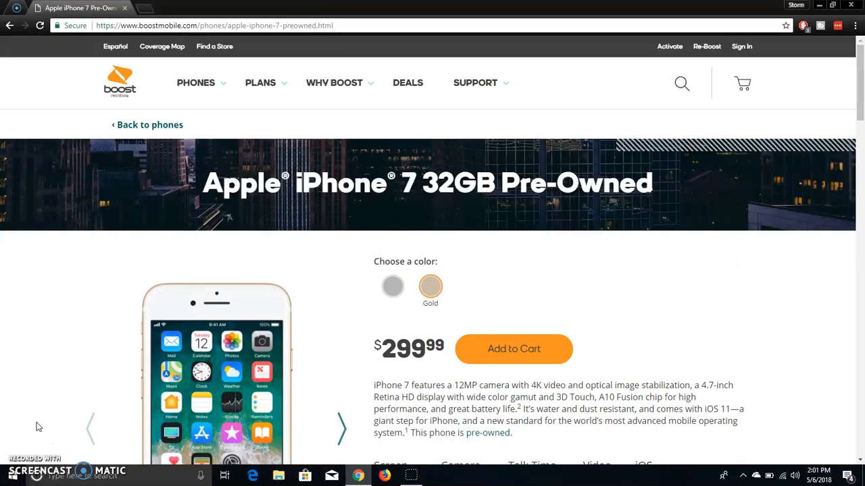
pyautogui.moveTo(19, 457)
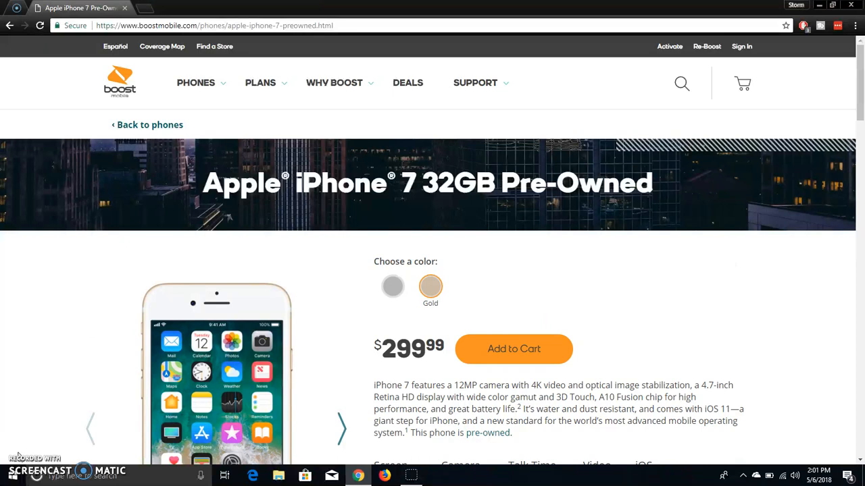